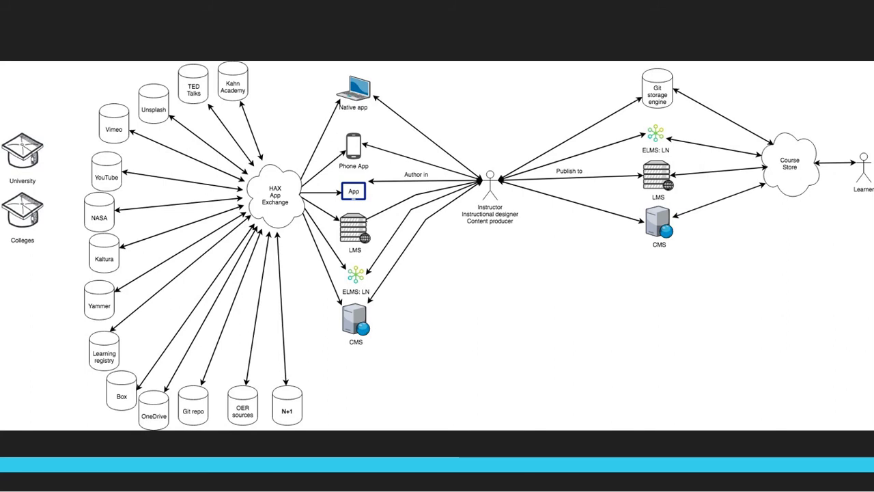
pyautogui.moveTo(16, 60)
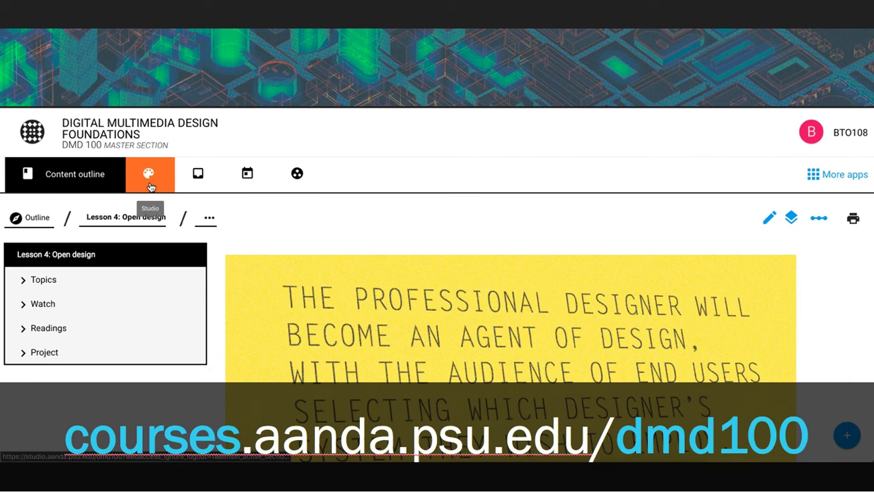
# Step: Navigate the ELMS:LN course outline toward the Lesson 4: Open design page
pyautogui.click(150, 173)
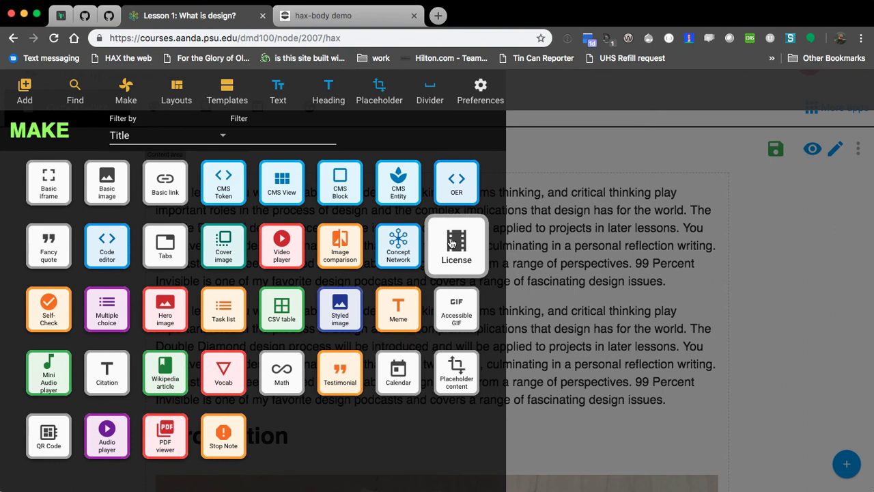
# Step: Show the HAX element gallery over the Lesson 1: What is design? page
pyautogui.click(457, 245)
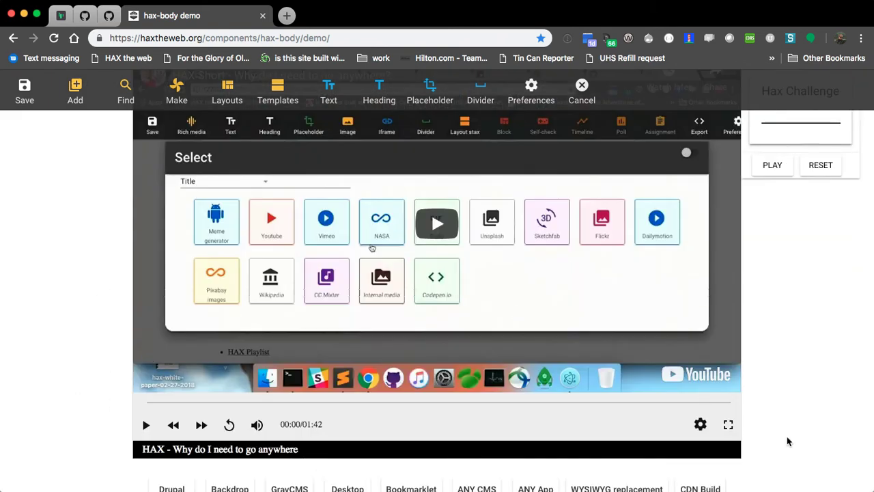
# Step: Bring up the media source picker with YouTube, Vimeo, NASA, Unsplash and Meme generator
pyautogui.click(699, 424)
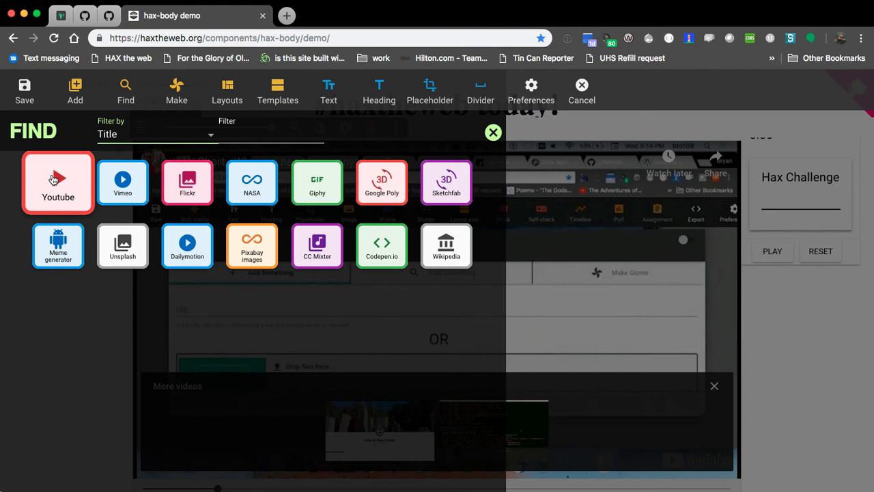
# Step: Switch to the Find panel listing YouTube, Vimeo, Flickr, NASA, Giphy and Wikipedia sources
pyautogui.click(58, 183)
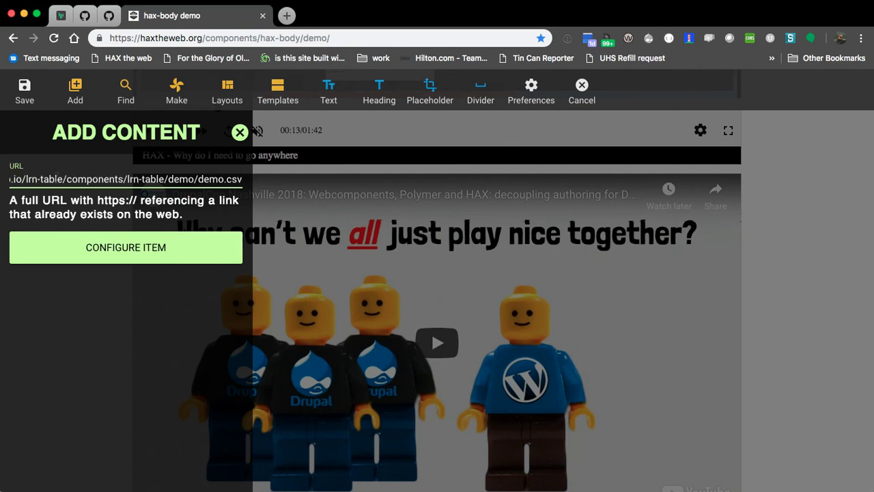
# Step: Place the demo.csv table captioned 'So why not just make one' and start the page export
pyautogui.click(126, 247)
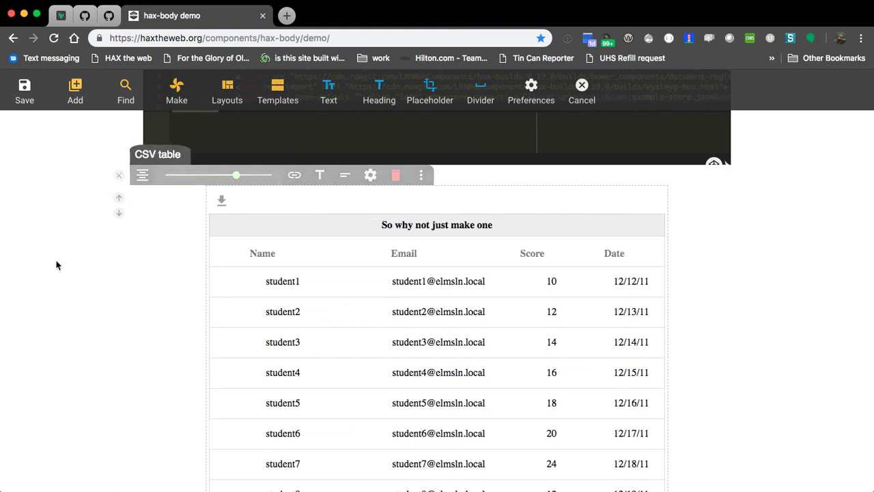
pyautogui.click(582, 90)
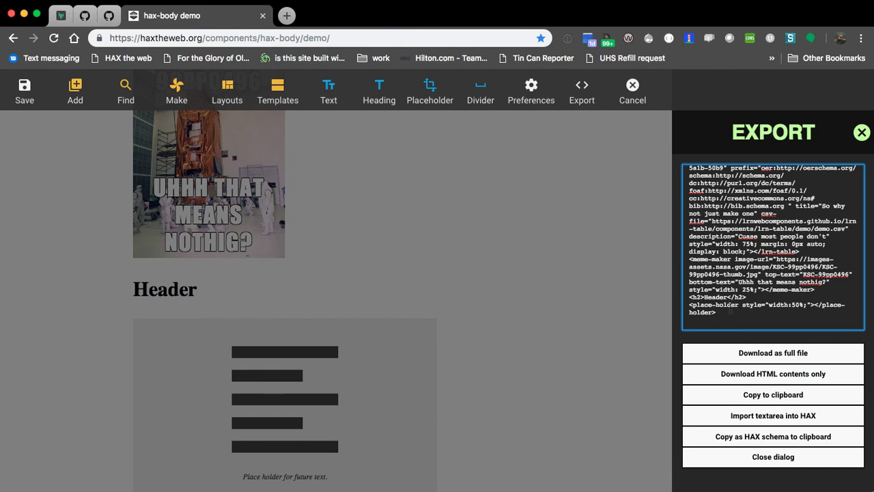
# Step: Scroll the exported HTML to view the CSV table and NASA meme image markup
pyautogui.scroll(3)
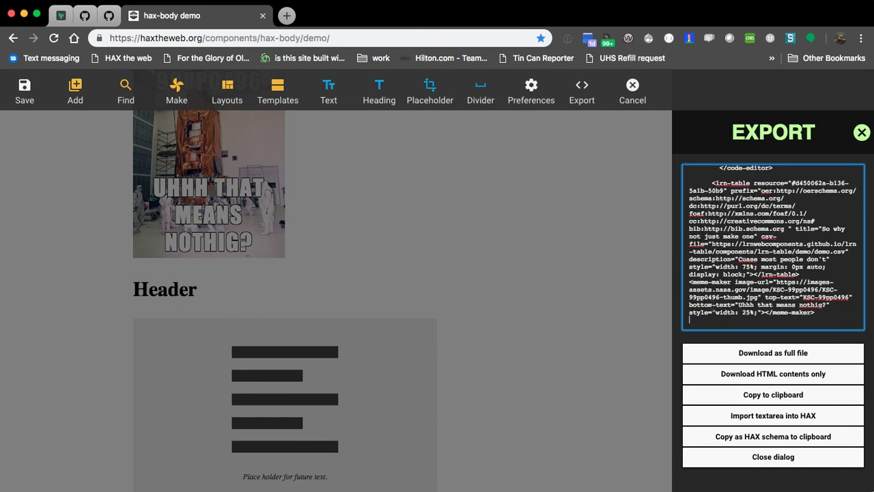